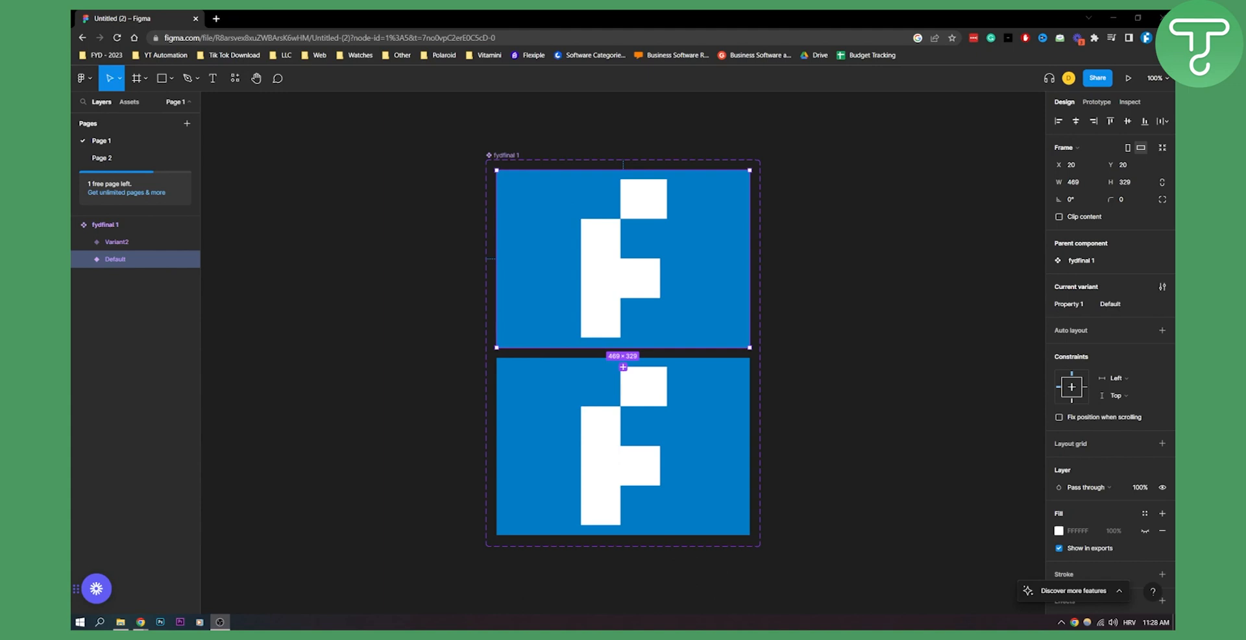
mouse_move(977, 164)
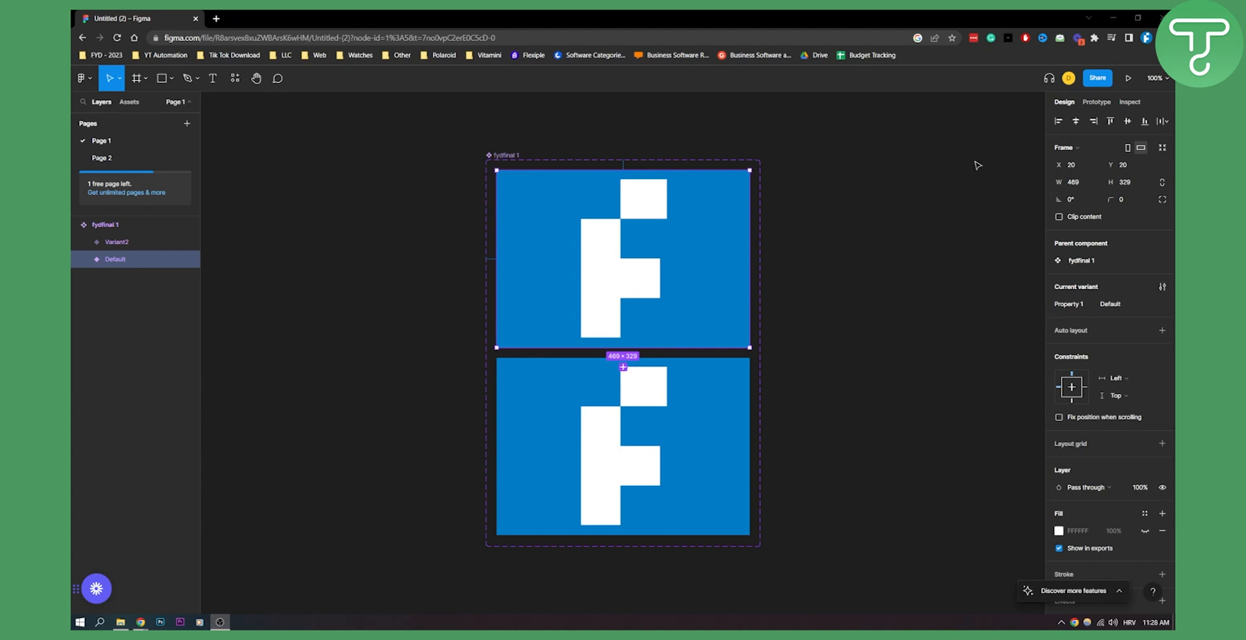
Step: Copy a link to the selected Default logo frame from Share, then close the dialog
left_click(1096, 78)
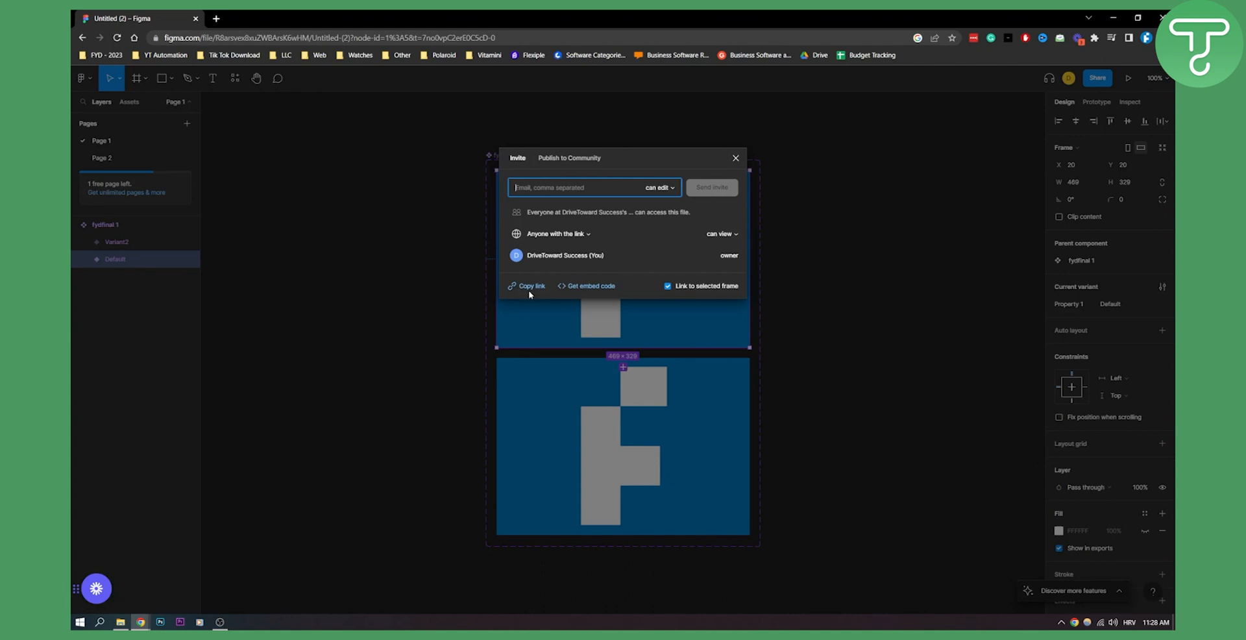
left_click(530, 286)
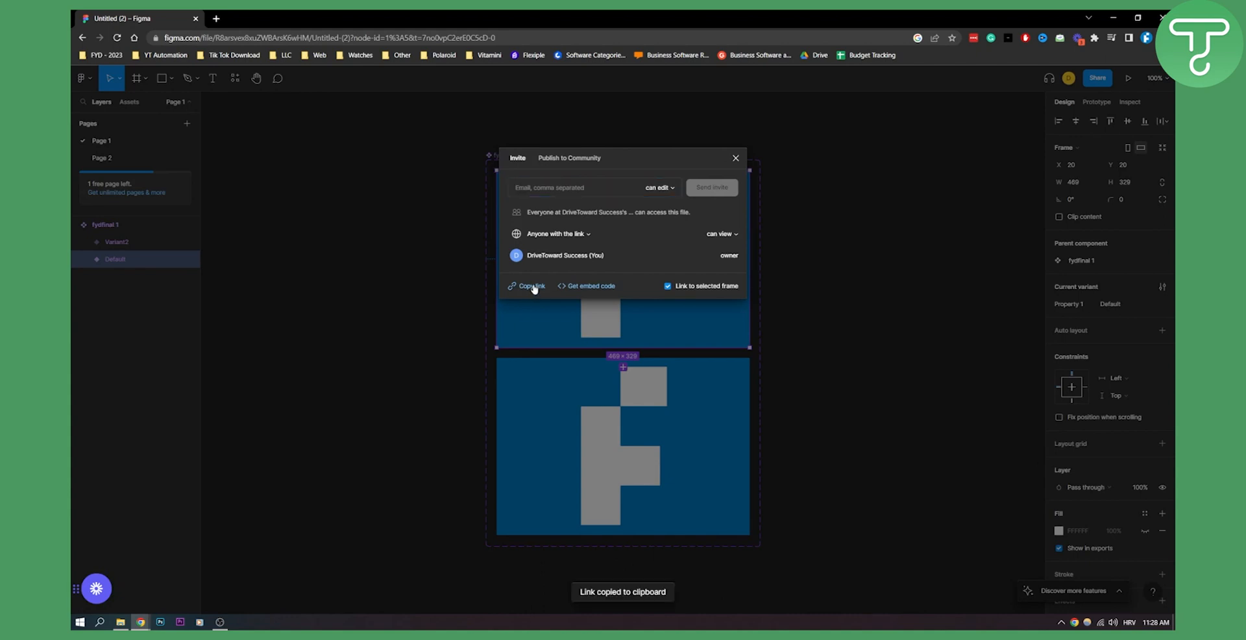
mouse_move(745, 198)
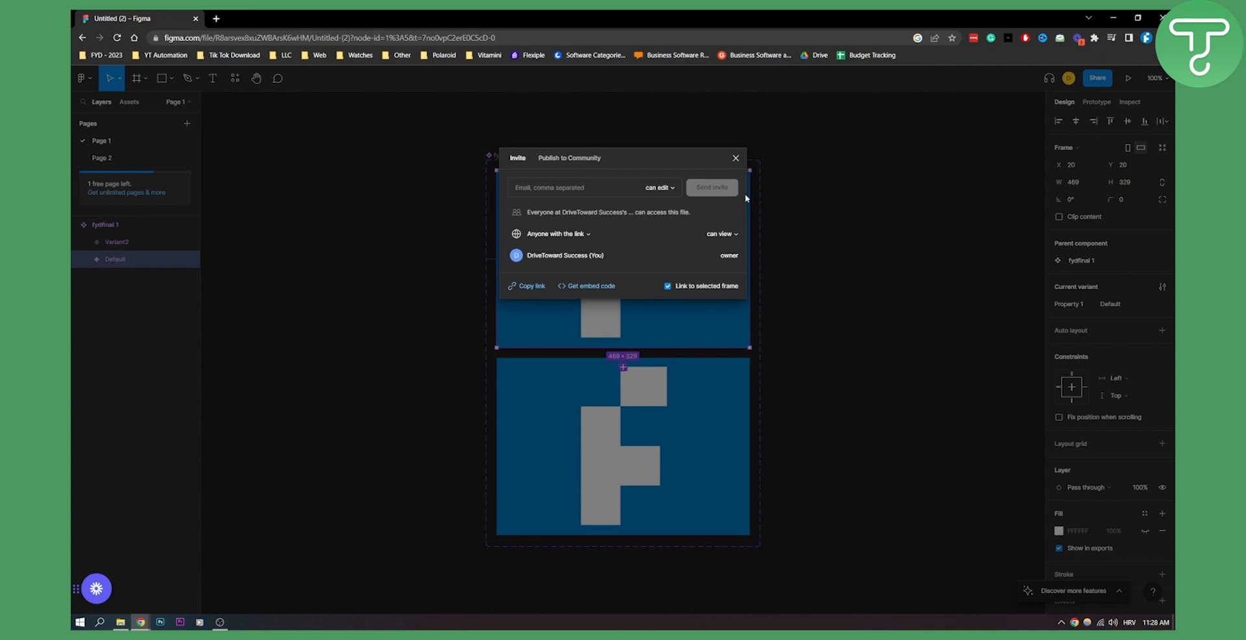
left_click(580, 187)
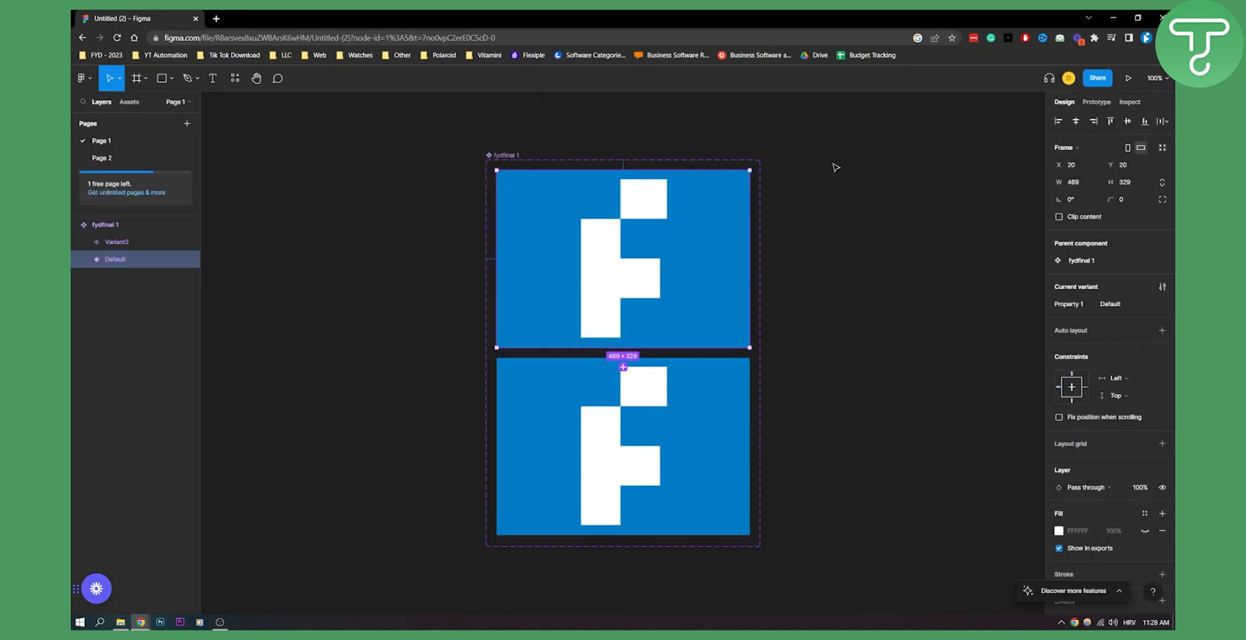
mouse_move(573, 233)
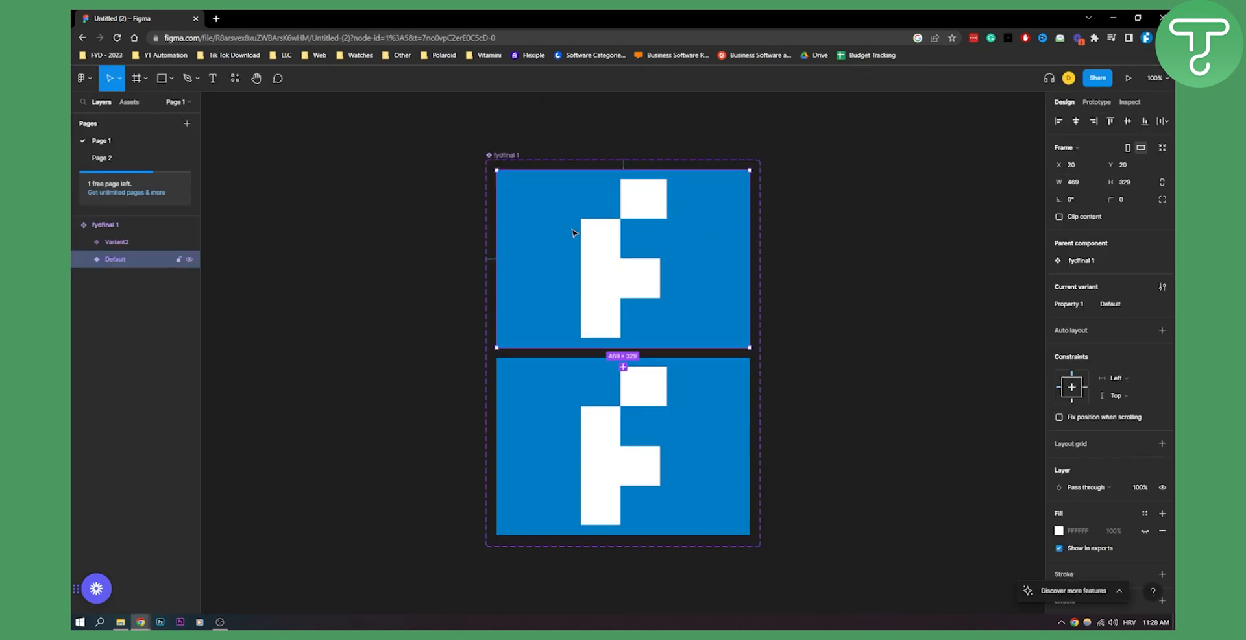
mouse_move(654, 238)
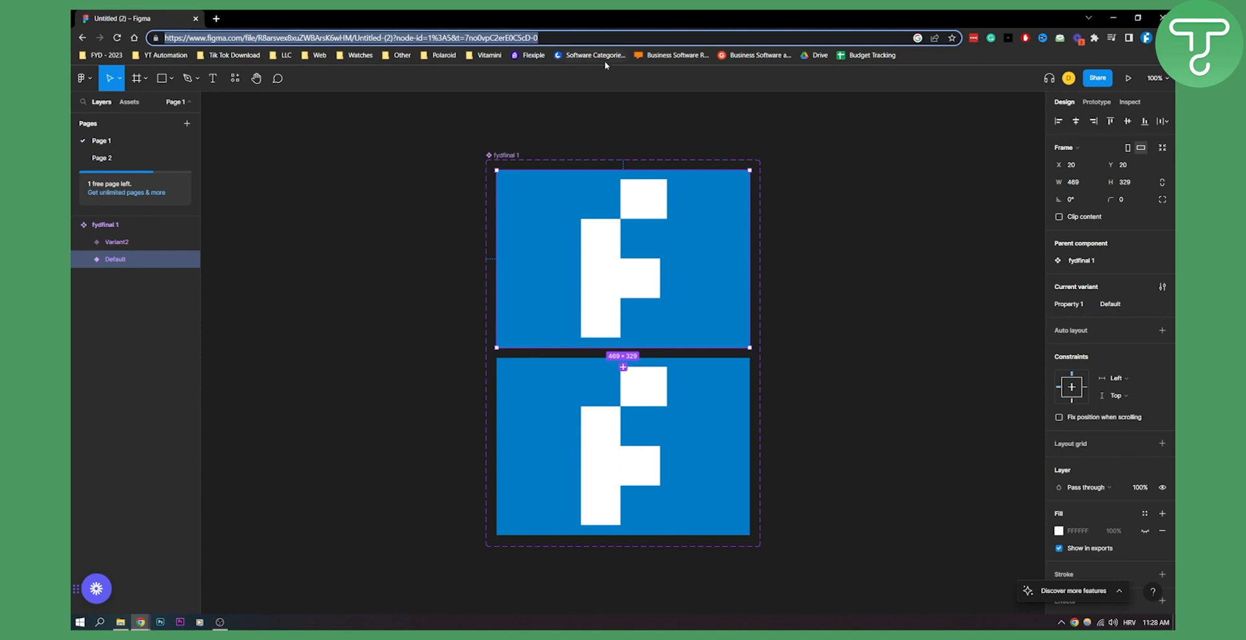
mouse_move(214, 18)
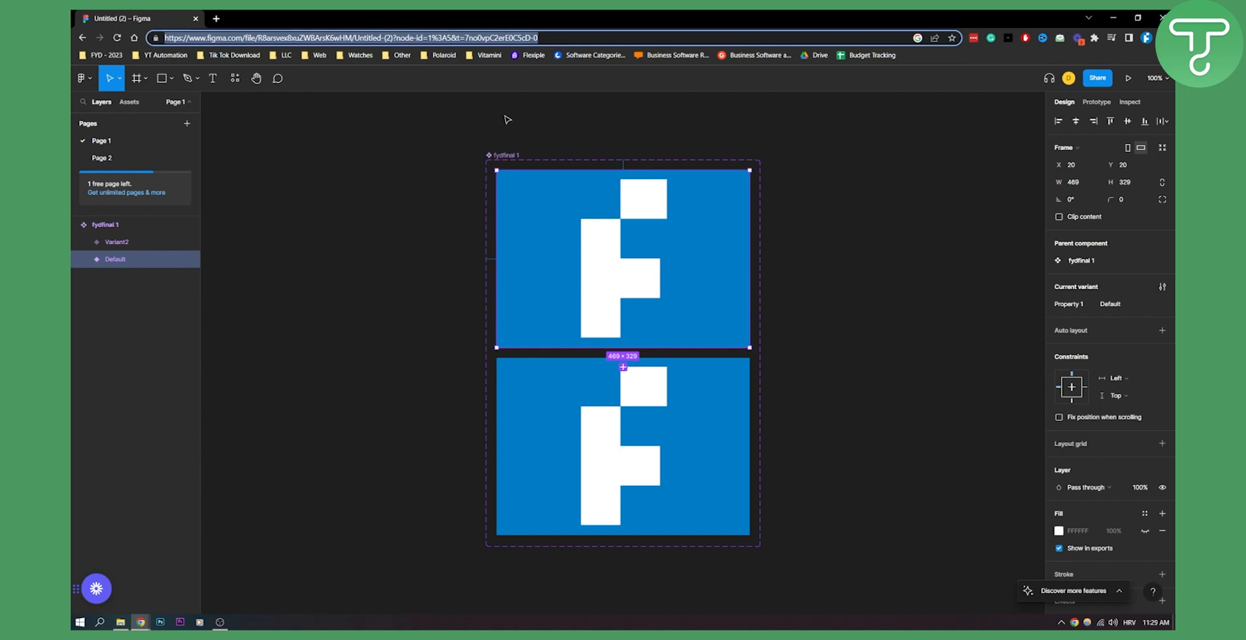
Step: Right-click the browser address bar holding the Figma file URL
right_click(342, 37)
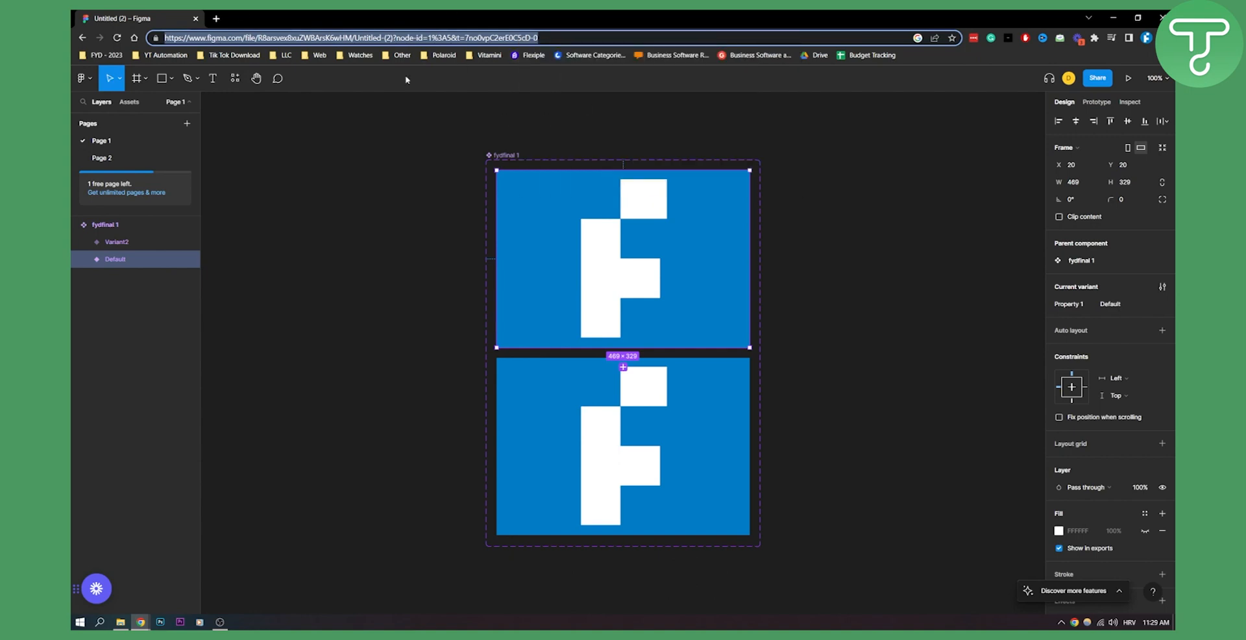
mouse_move(367, 226)
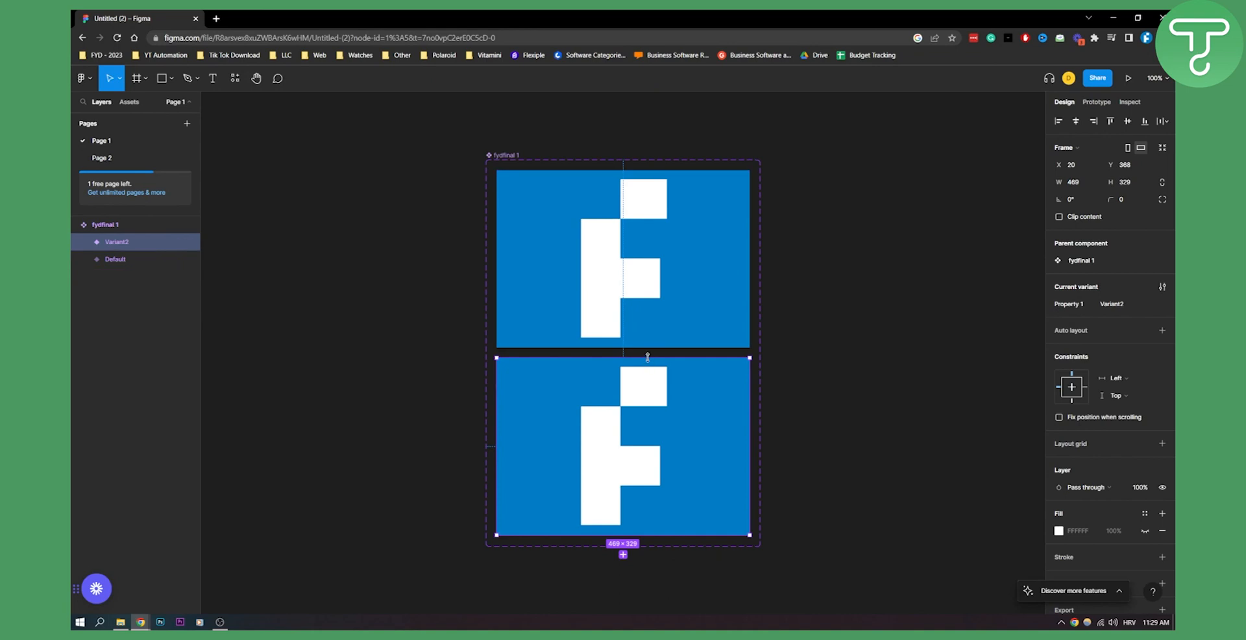
mouse_move(628, 437)
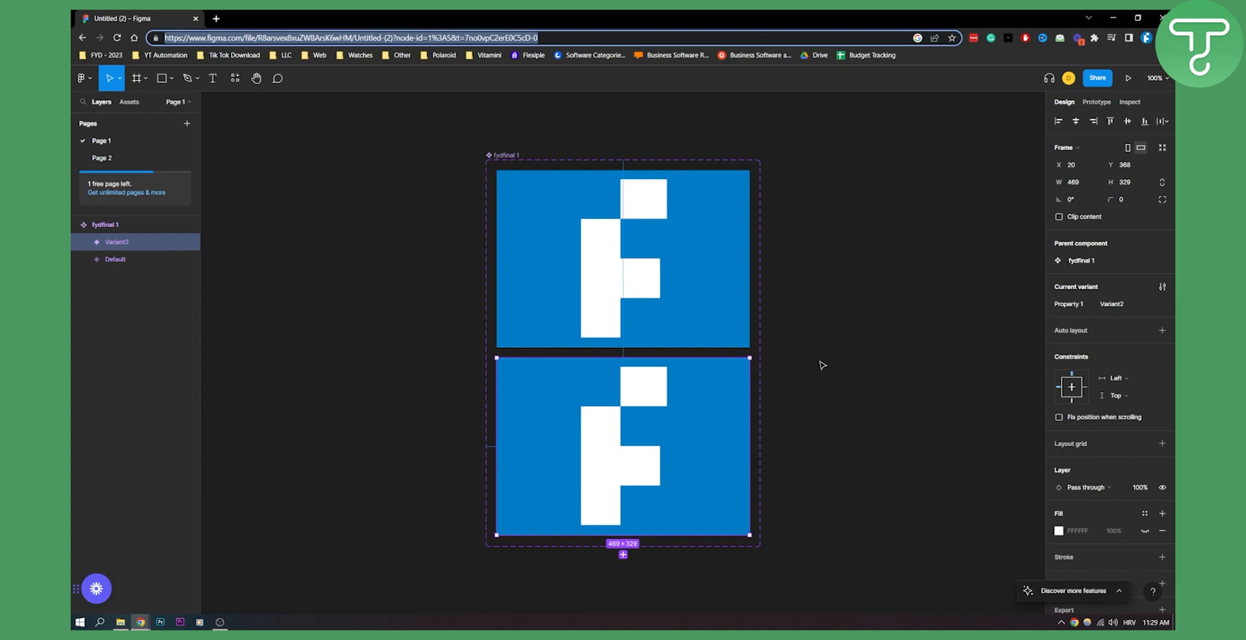
Step: Deselect the logo frames to show page background and PNG export settings
left_click(821, 364)
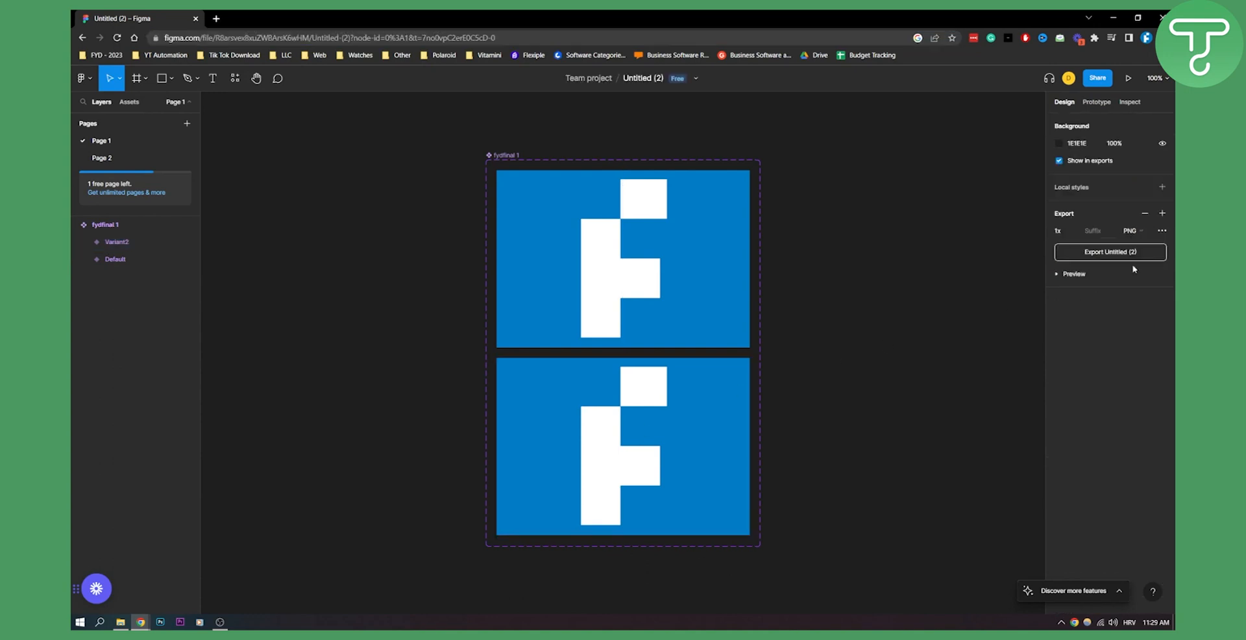
left_click(219, 621)
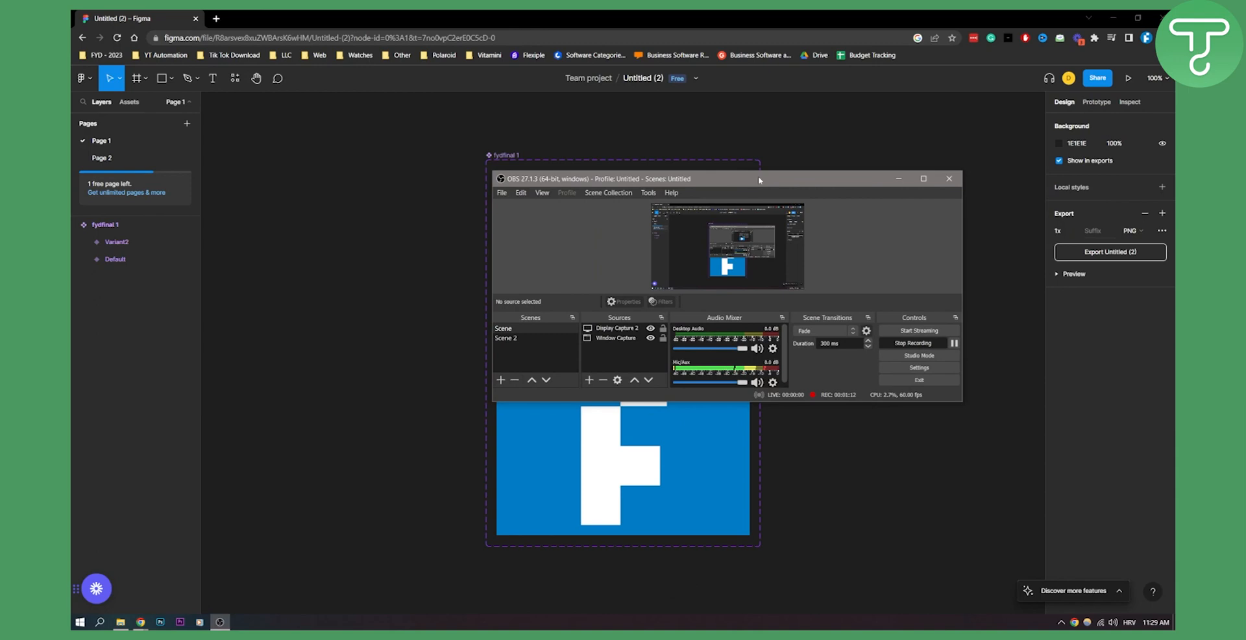